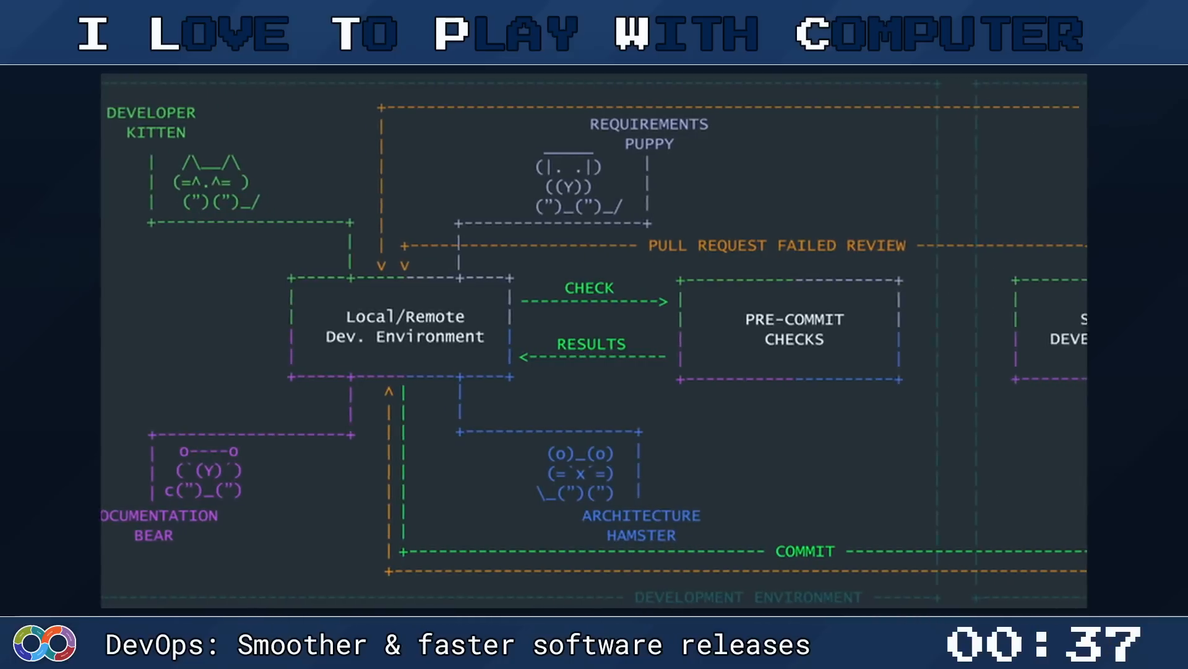
pyautogui.hscroll(3)
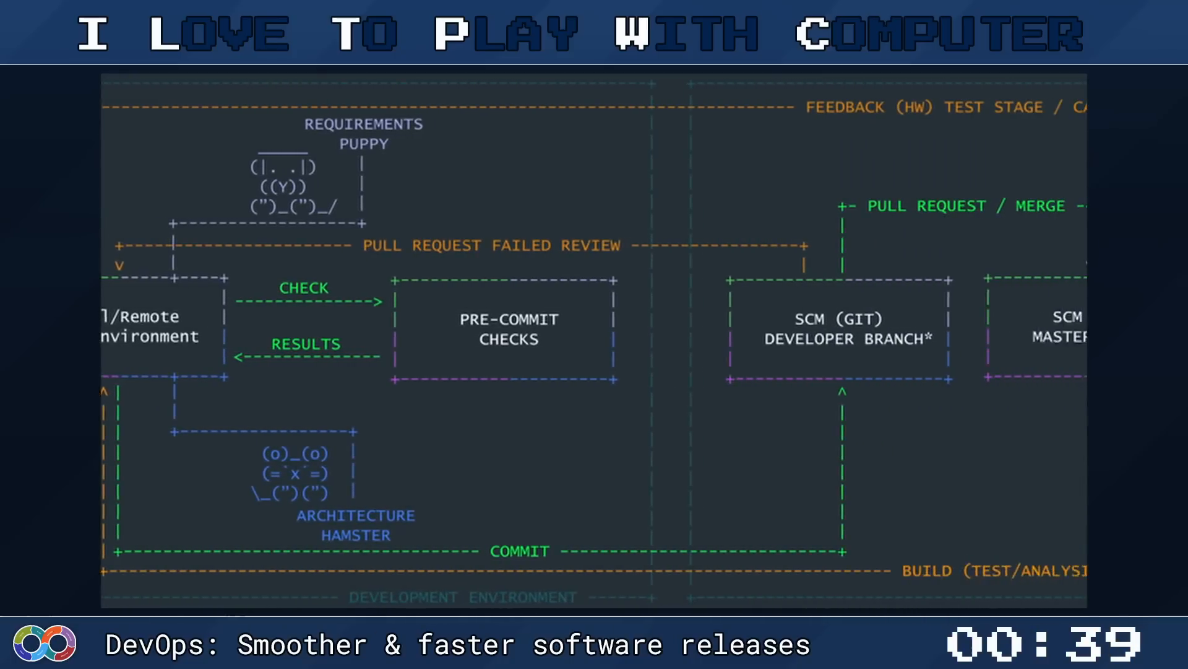
pyautogui.hscroll(3)
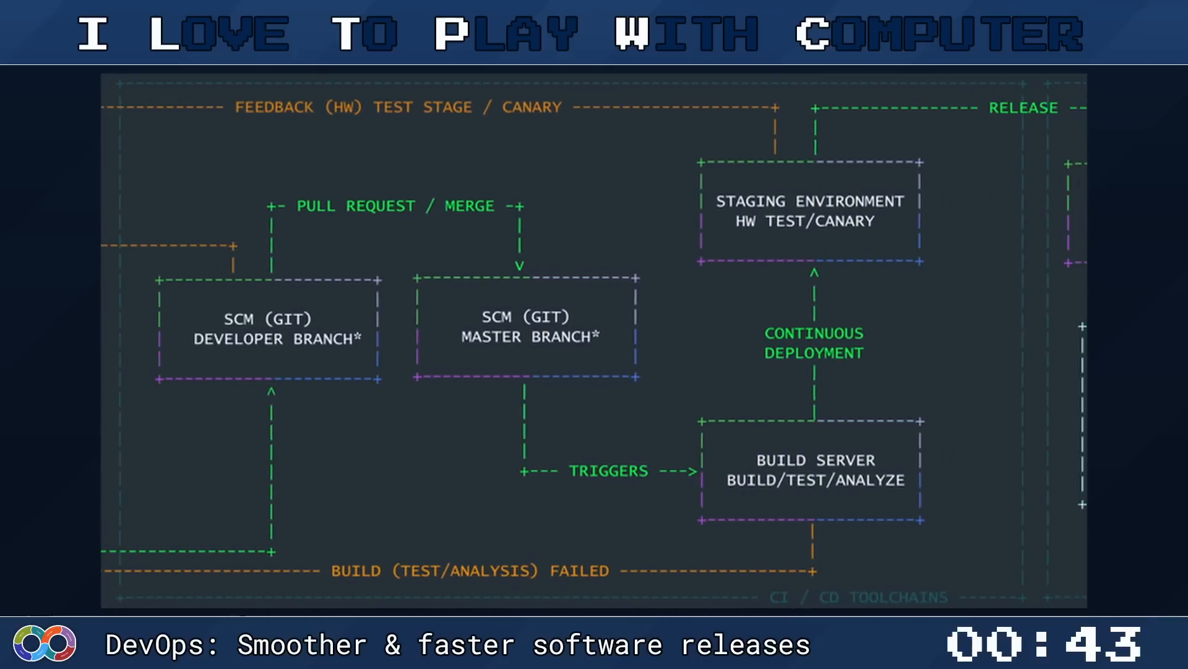
pyautogui.hscroll(3)
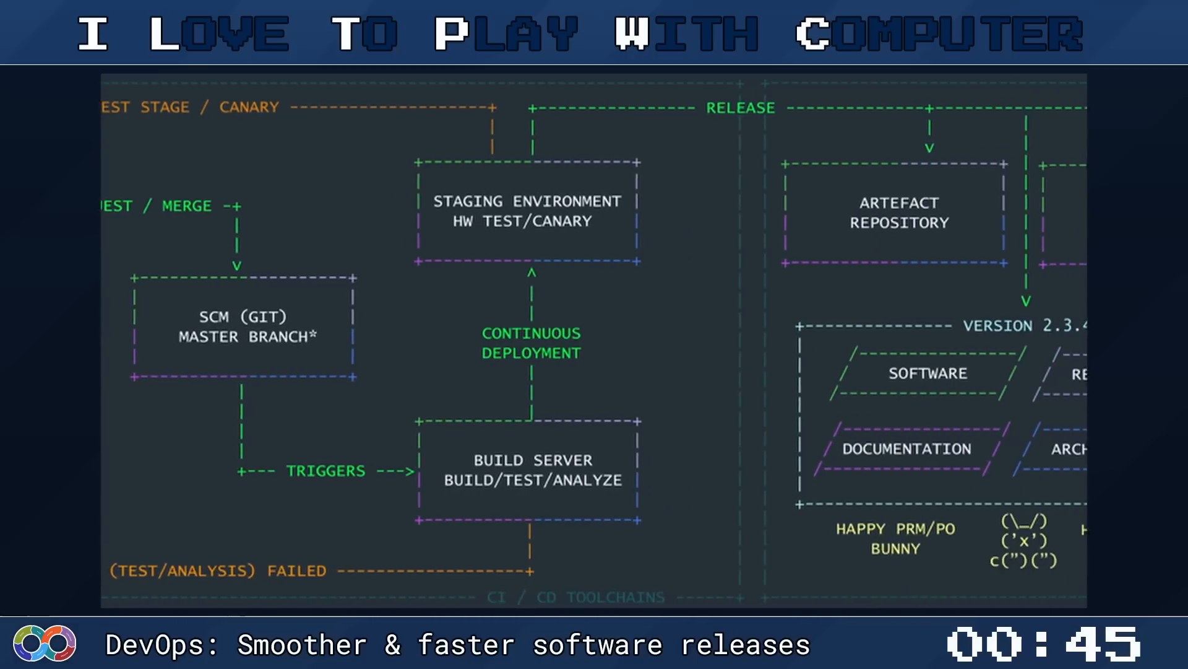